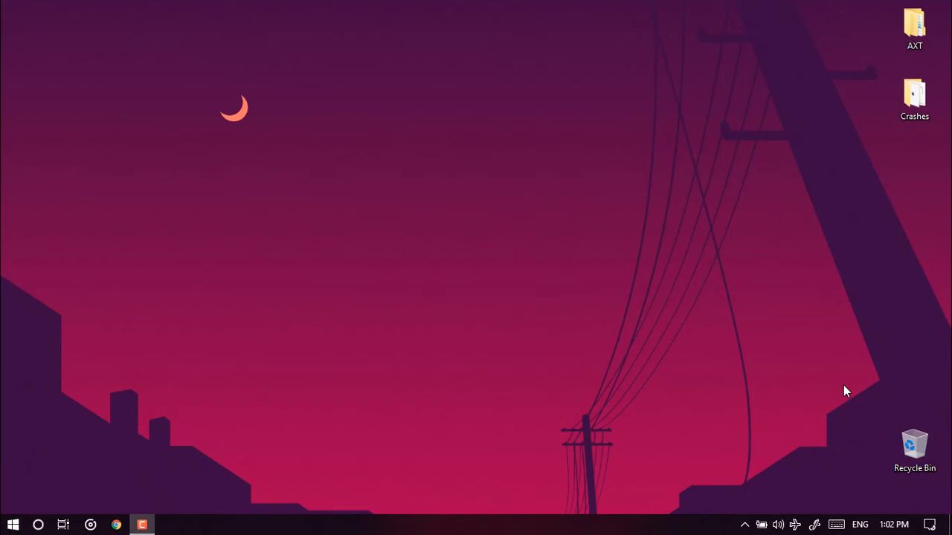
mouse_move(199, 124)
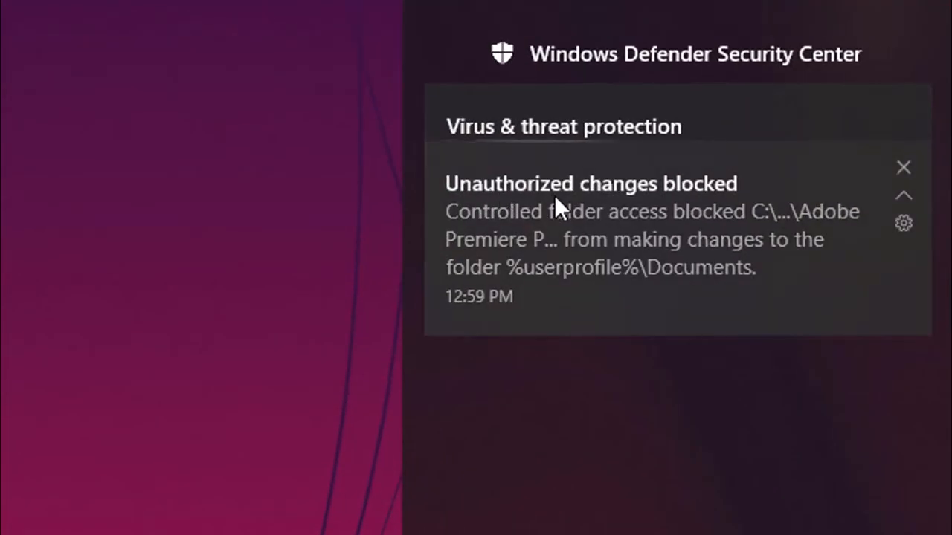
mouse_move(745, 208)
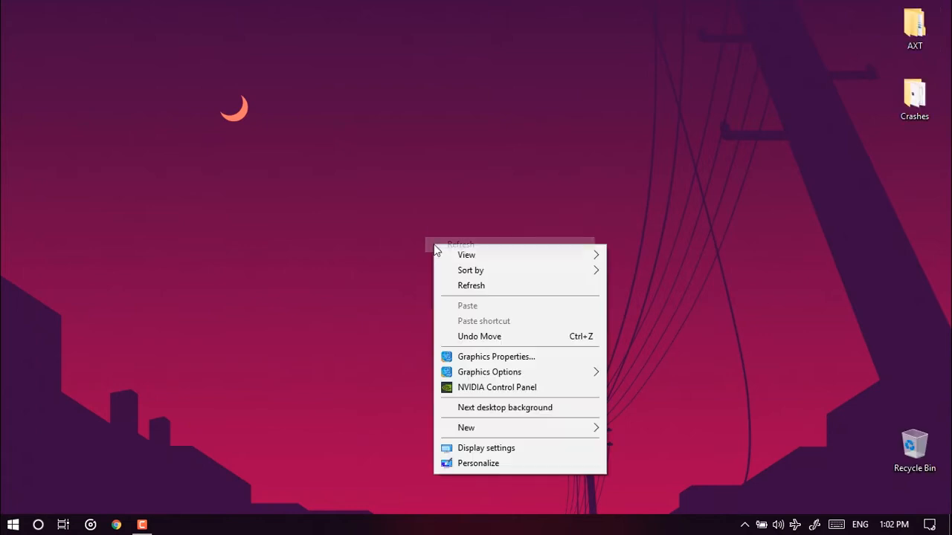
- Refresh the desktop and show the Action Center alerts that Premiere Pro was blocked from changing Documents
left_click(12, 522)
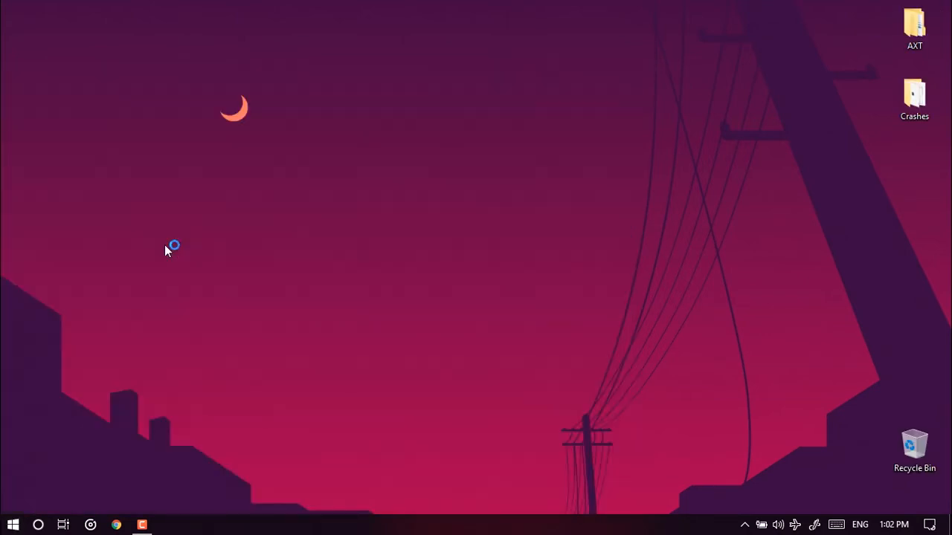
left_click(141, 523)
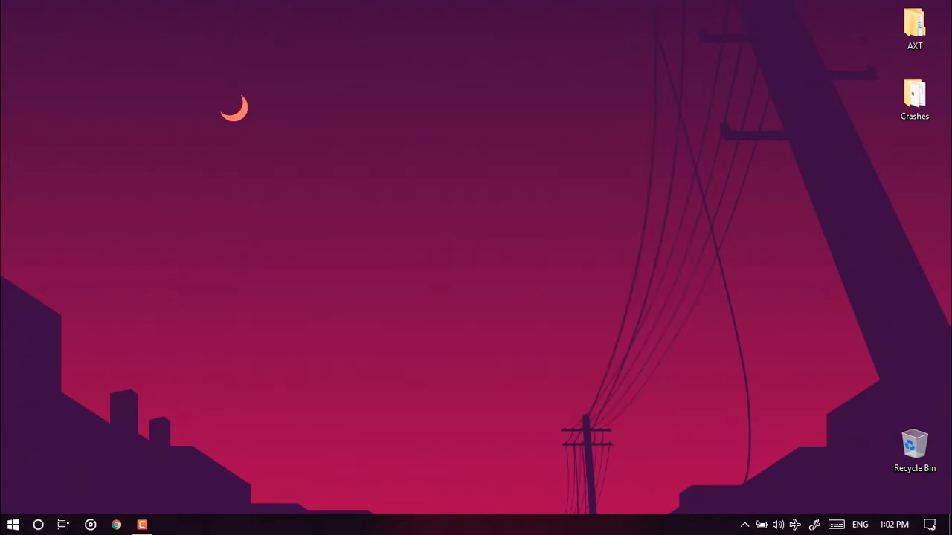
left_click(928, 521)
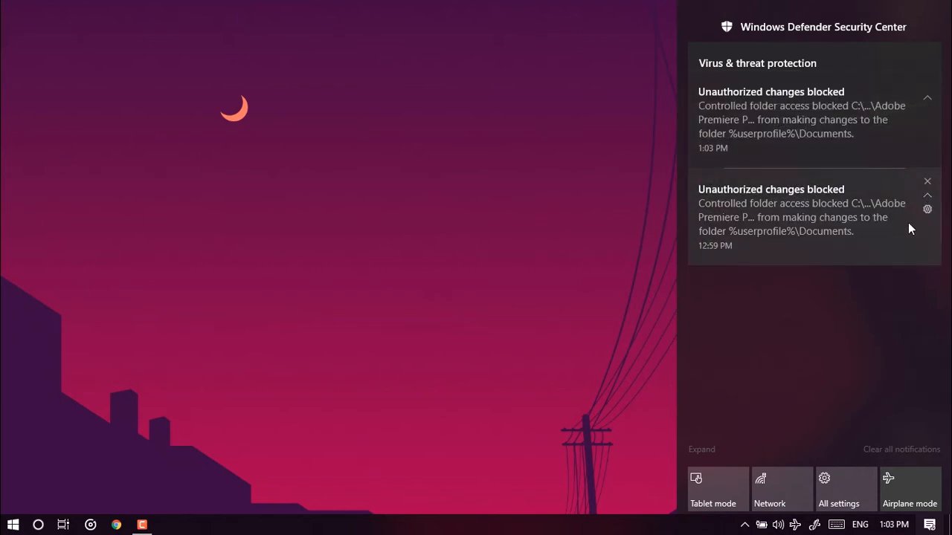
mouse_move(934, 107)
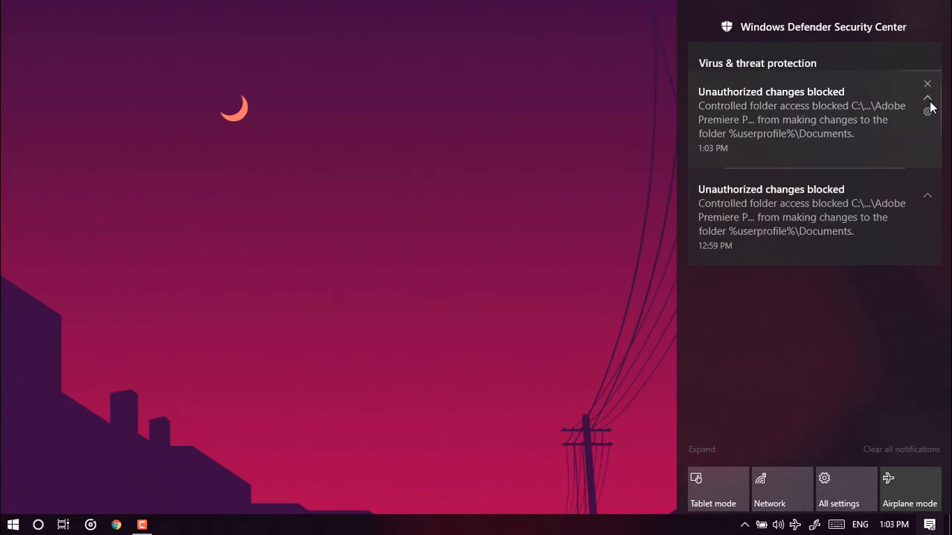
mouse_move(929, 99)
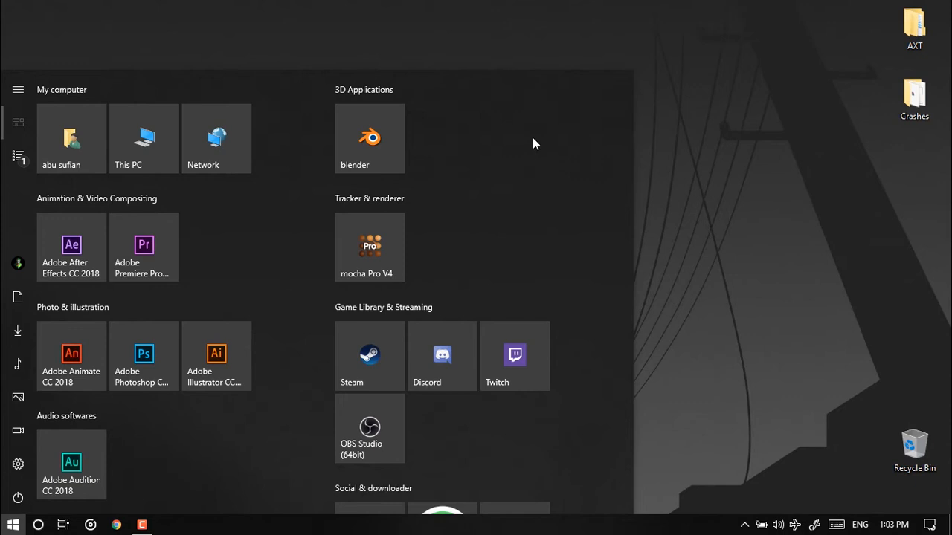
- Scroll the Start tiles, dismiss them, refresh the desktop and go to the Videos folder
scroll("down", 3)
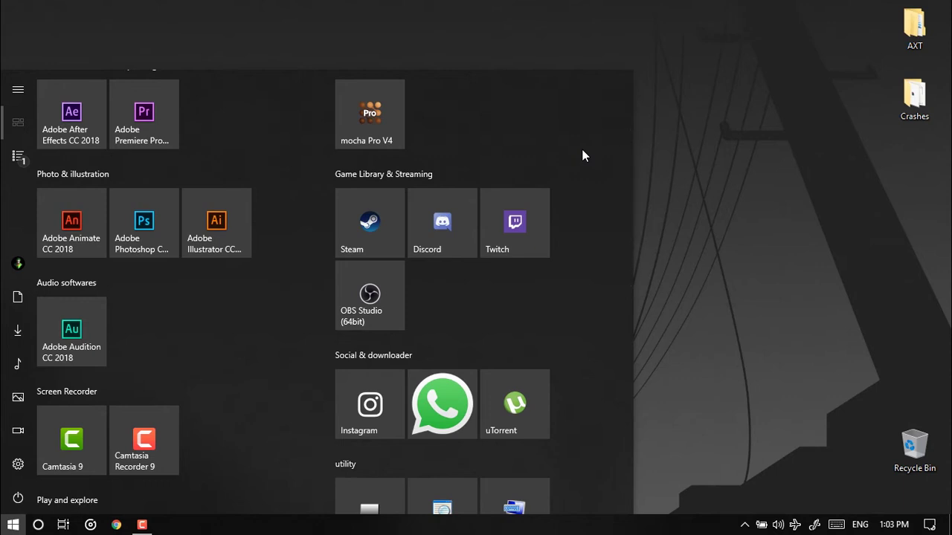
left_click(10, 522)
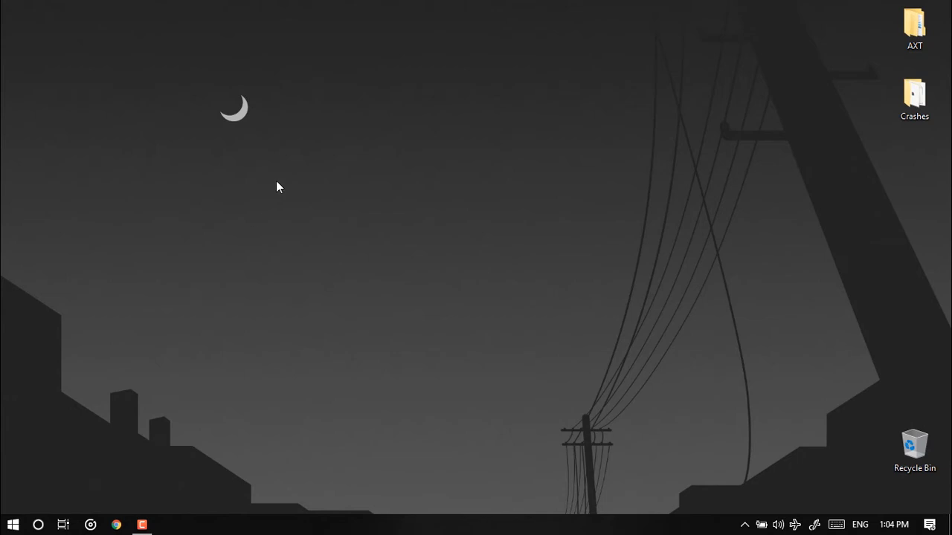
right_click(280, 187)
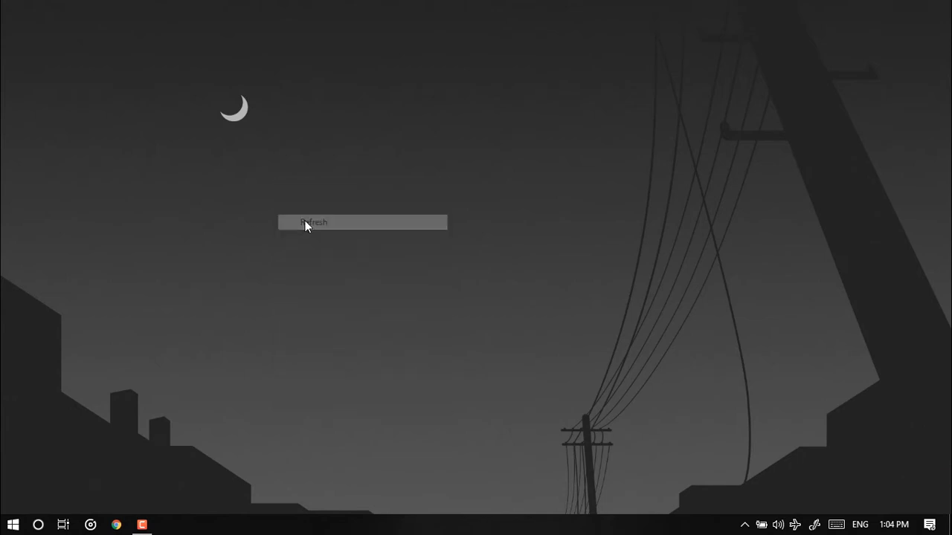
left_click(314, 223)
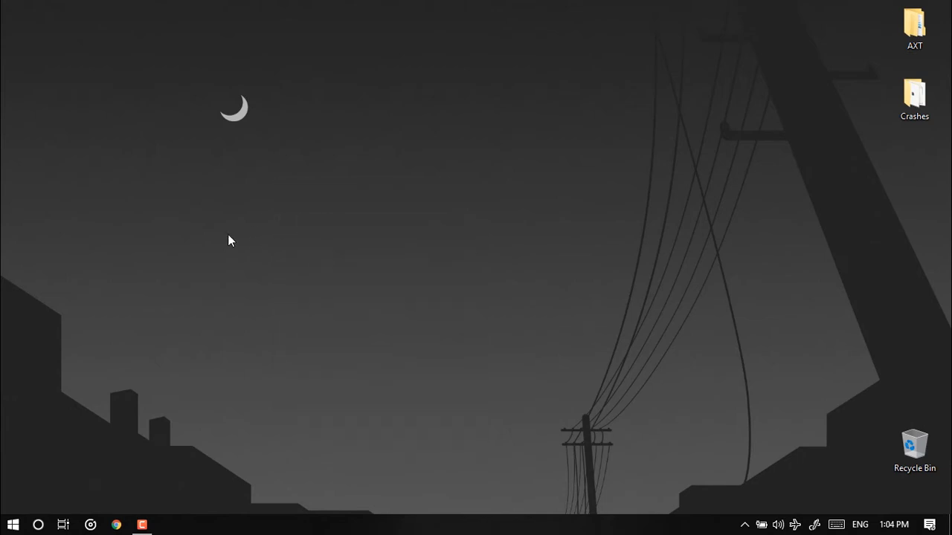
left_click(141, 525)
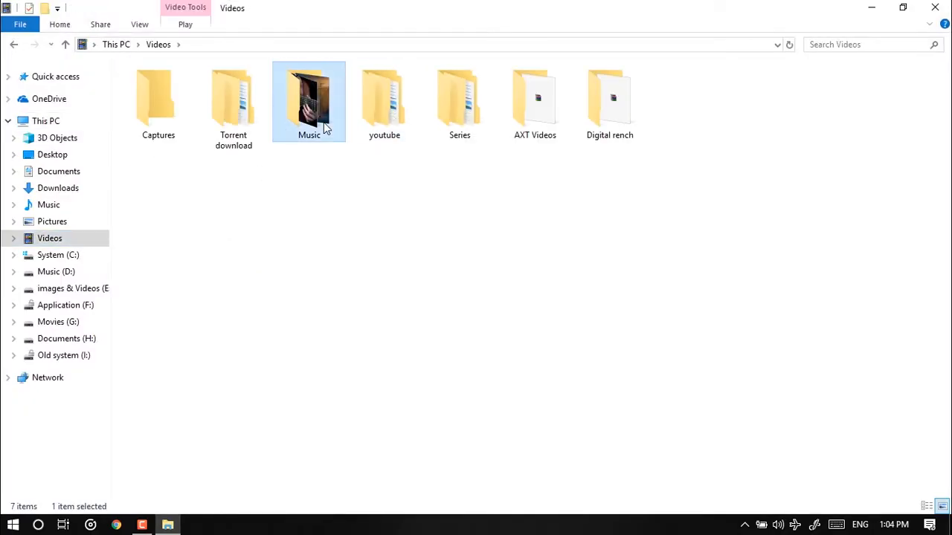
- Play the Harry Styles Sign of the Times video from Videos\Music in VLC, triggering another block alert
double_click(309, 101)
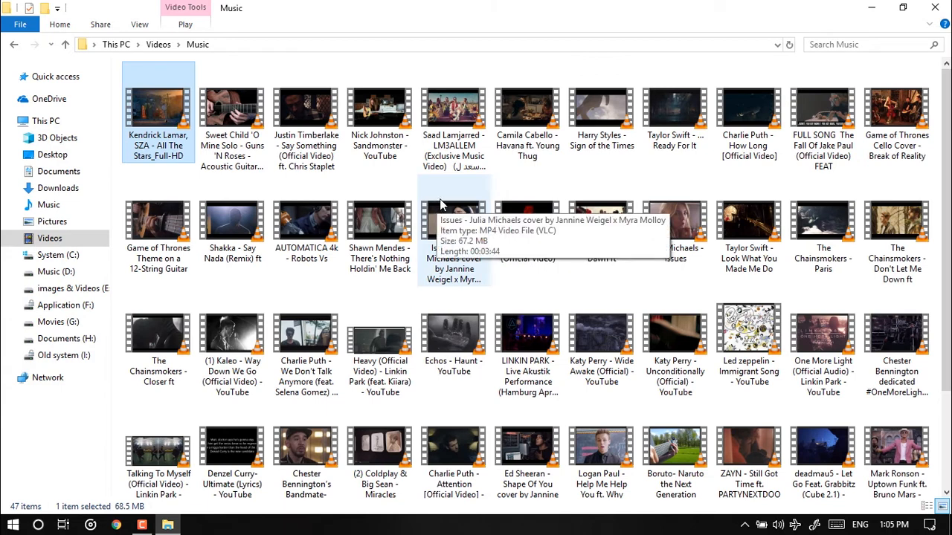
double_click(601, 107)
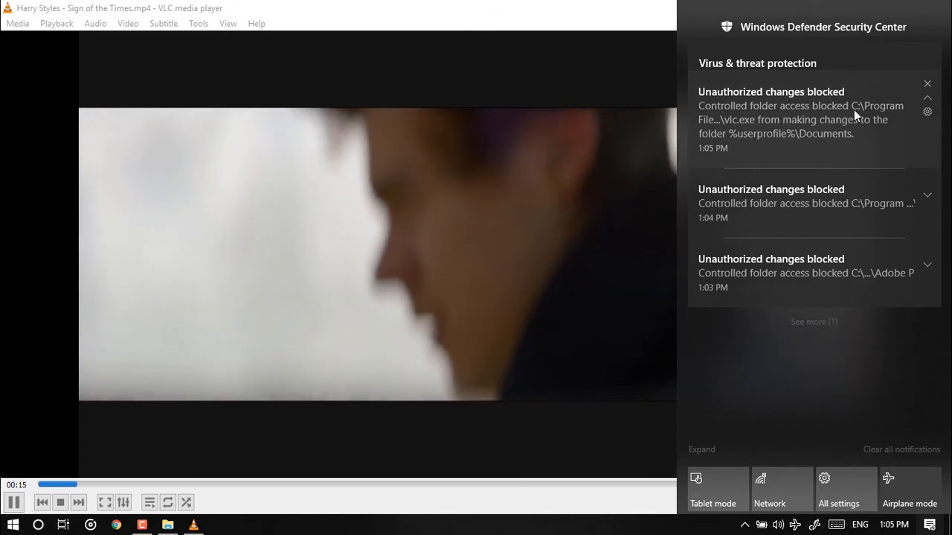
mouse_move(762, 131)
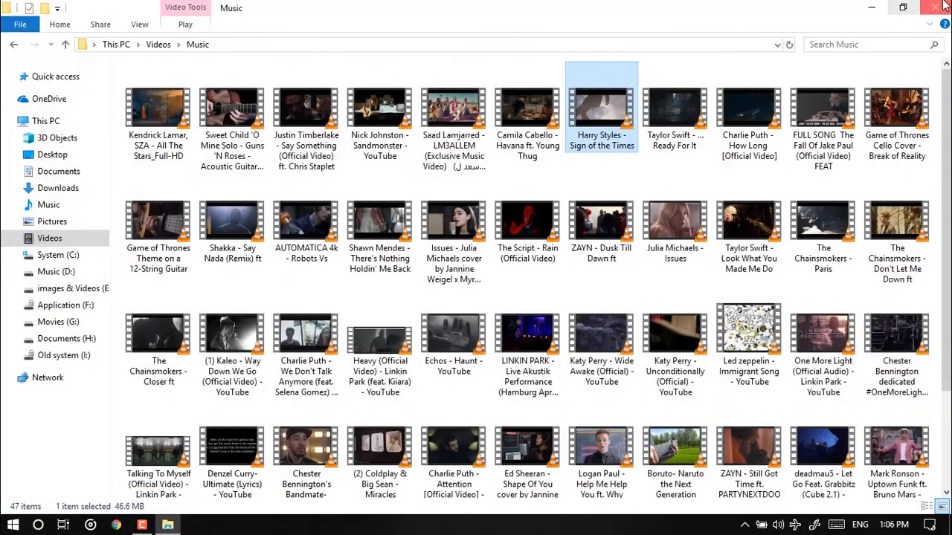
- Search Start for 'defen' and reach Windows Defender settings to launch the Security Center
left_click(937, 7)
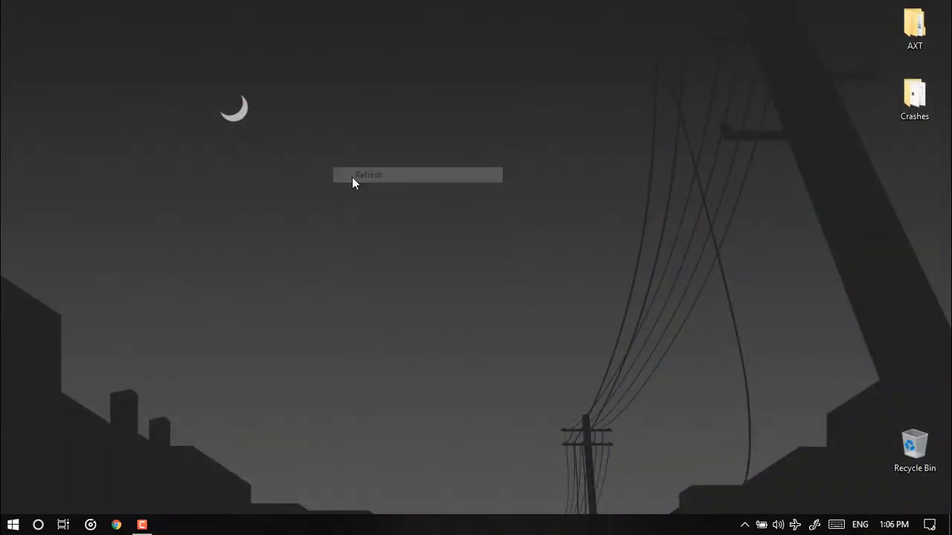
left_click(9, 524)
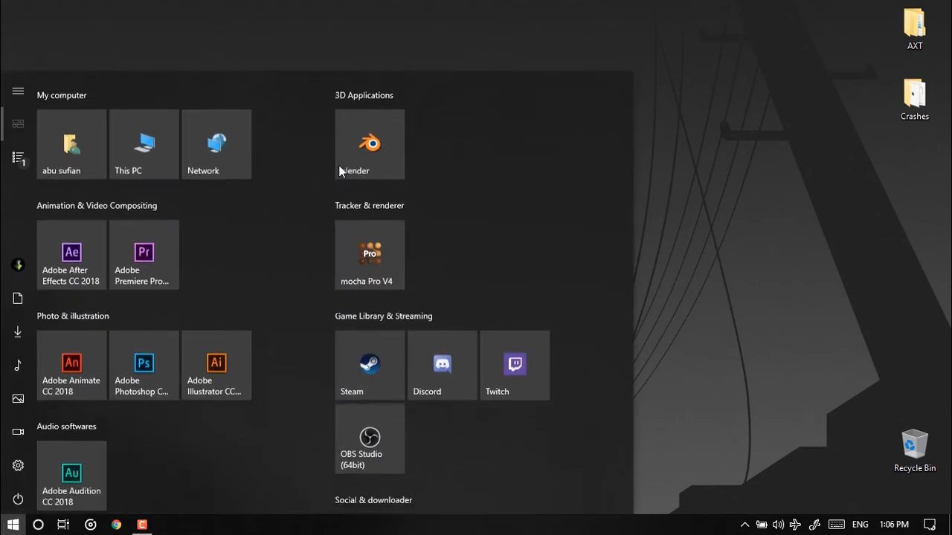
type("defen")
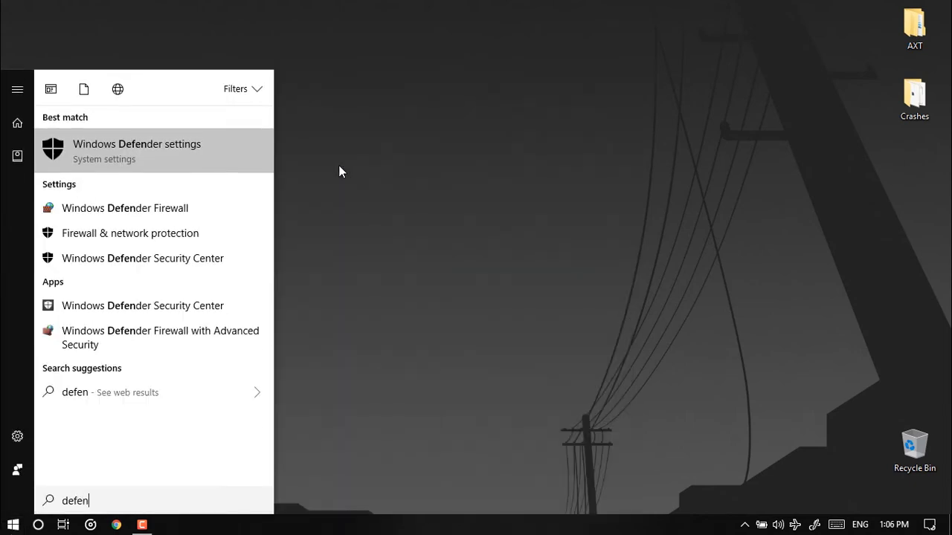
left_click(137, 149)
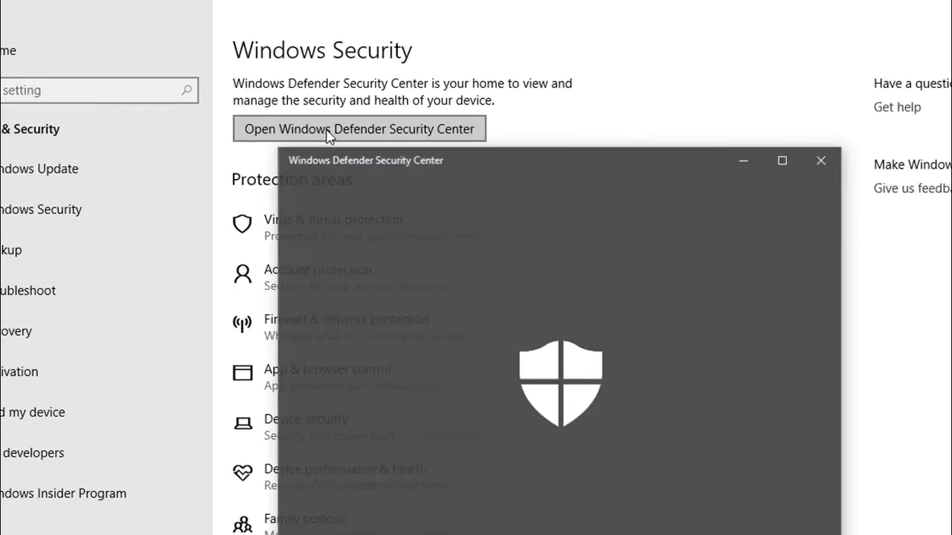
- Go to Virus & threat protection and reach Manage Controlled folder access
left_click(328, 128)
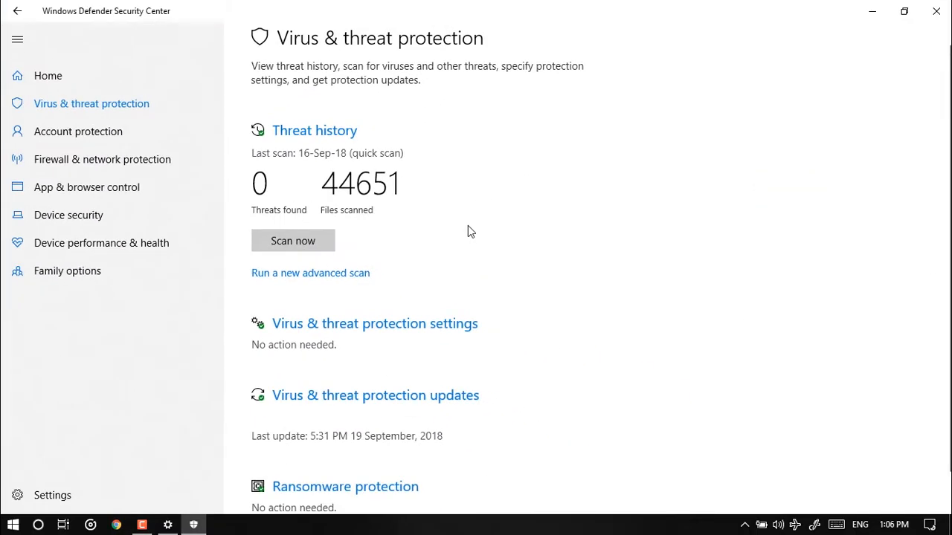
scroll("down", 3)
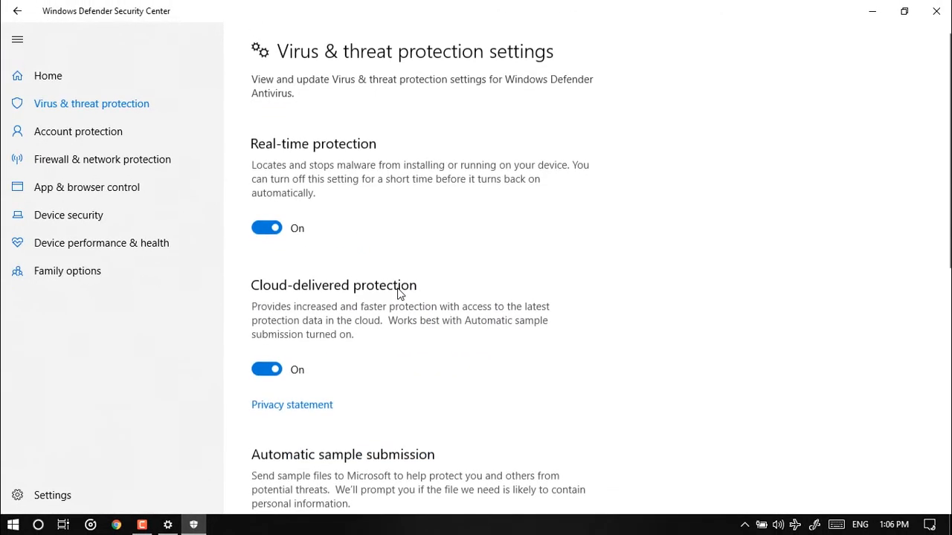
scroll("down", 3)
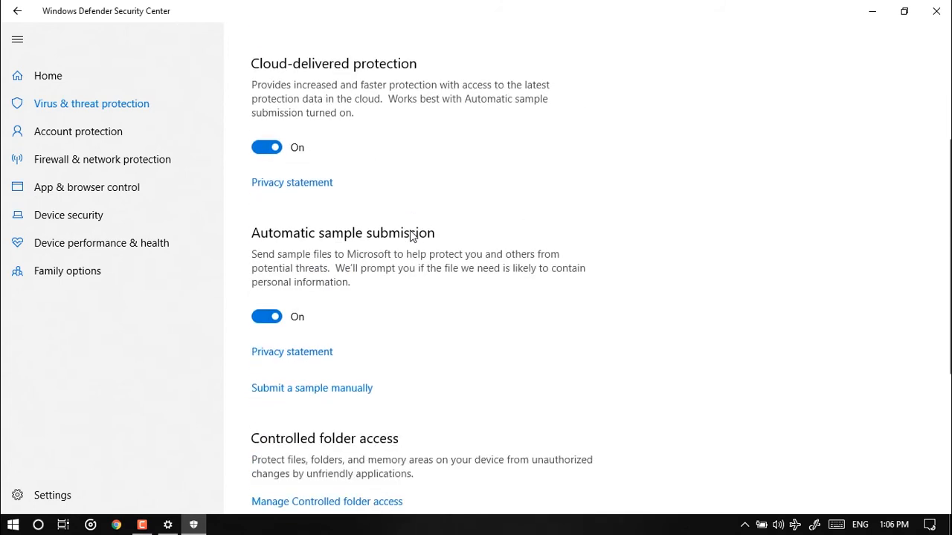
scroll("down", 3)
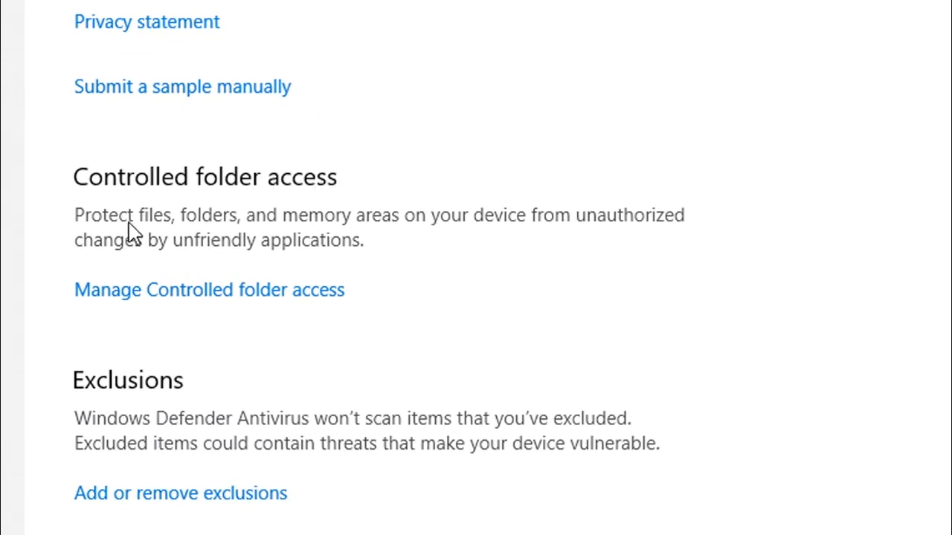
mouse_move(238, 291)
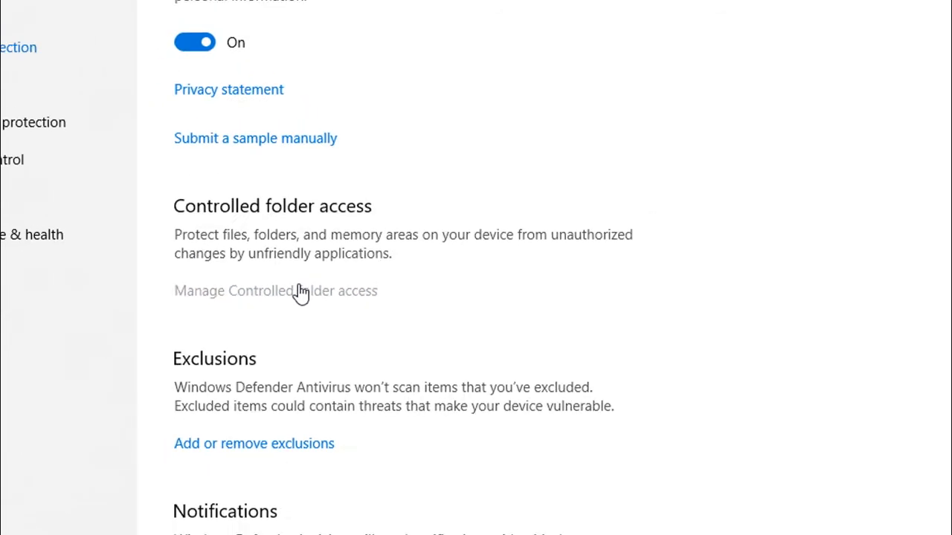
left_click(274, 290)
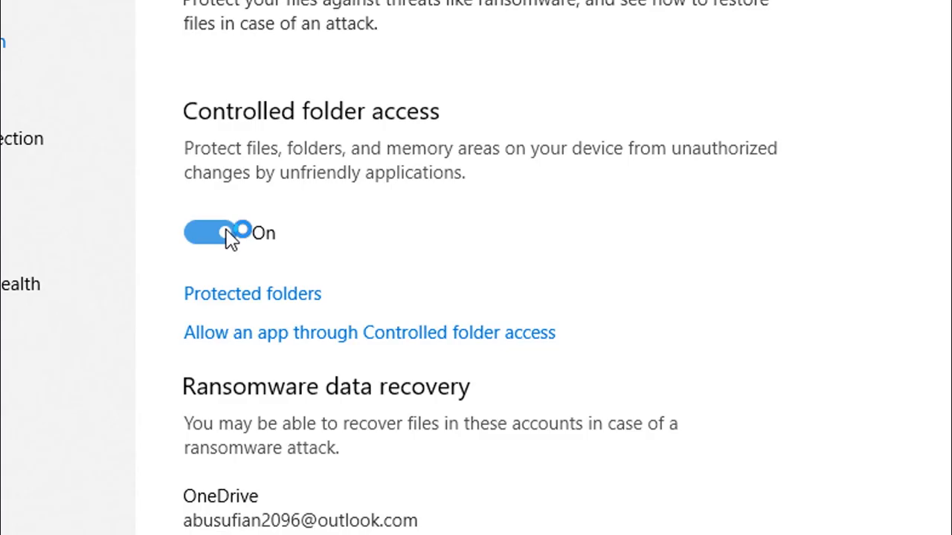
- Switch Controlled folder access Off and close the Security Center
left_click(215, 232)
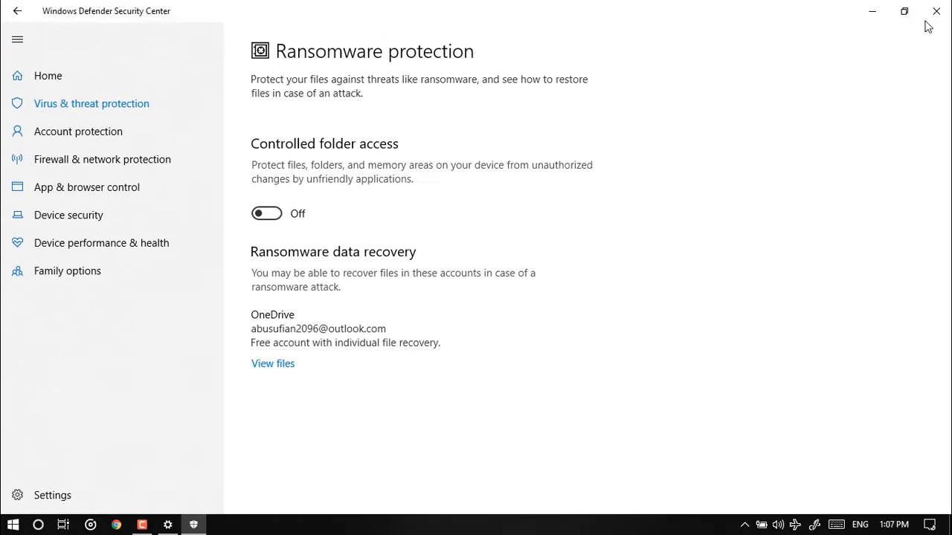
left_click(935, 12)
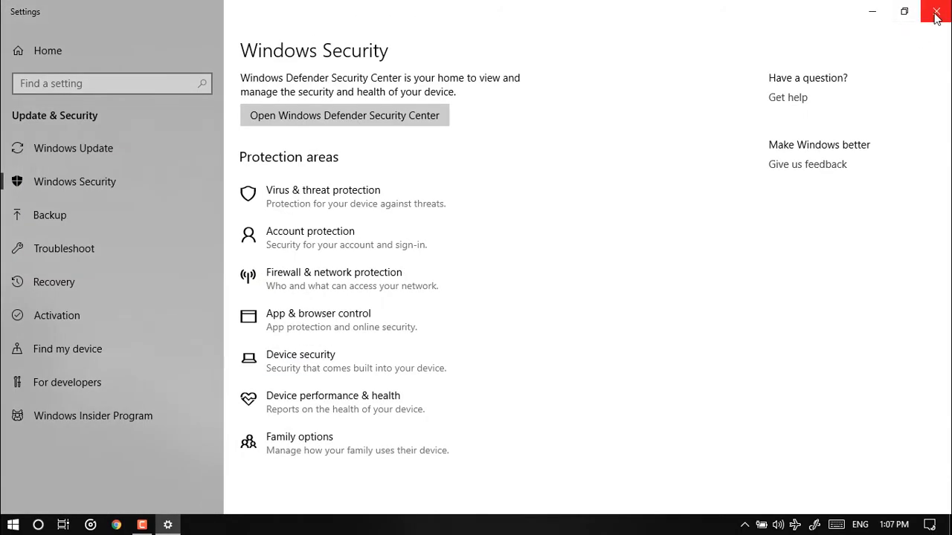
- Close Settings, launch Premiere Pro and check Action Center for new blocked-change alerts
left_click(933, 10)
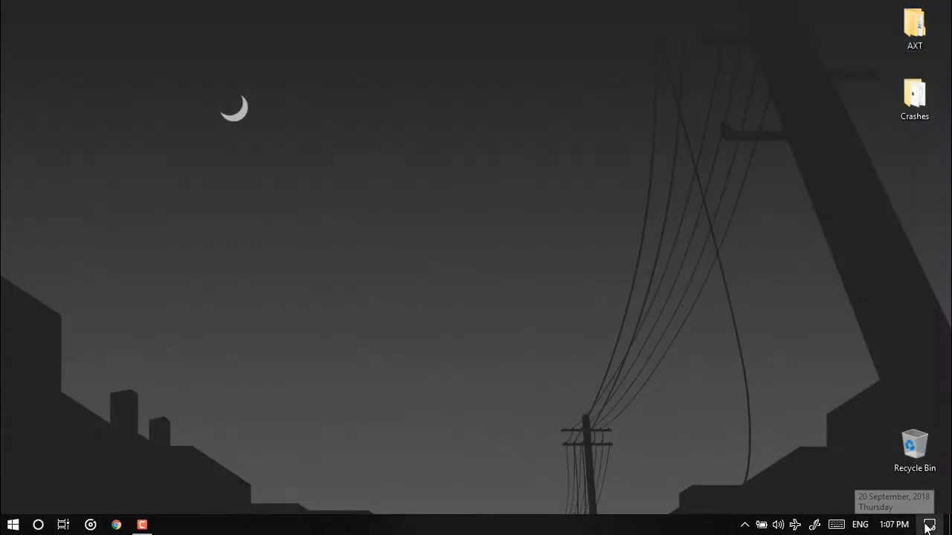
left_click(10, 523)
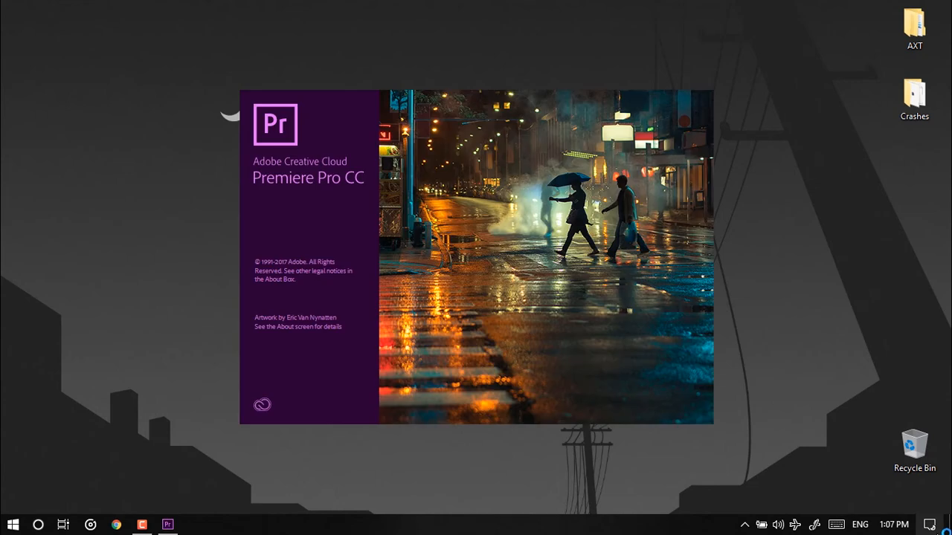
left_click(928, 520)
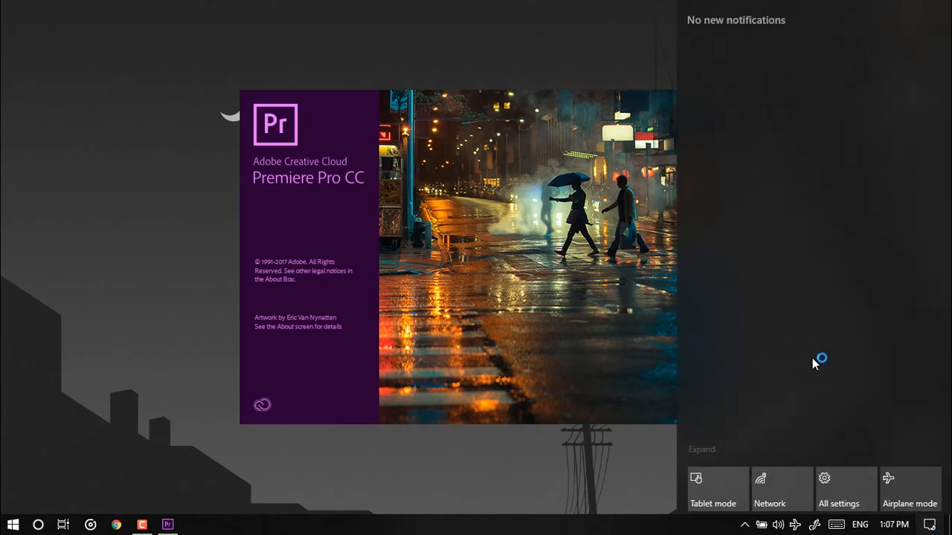